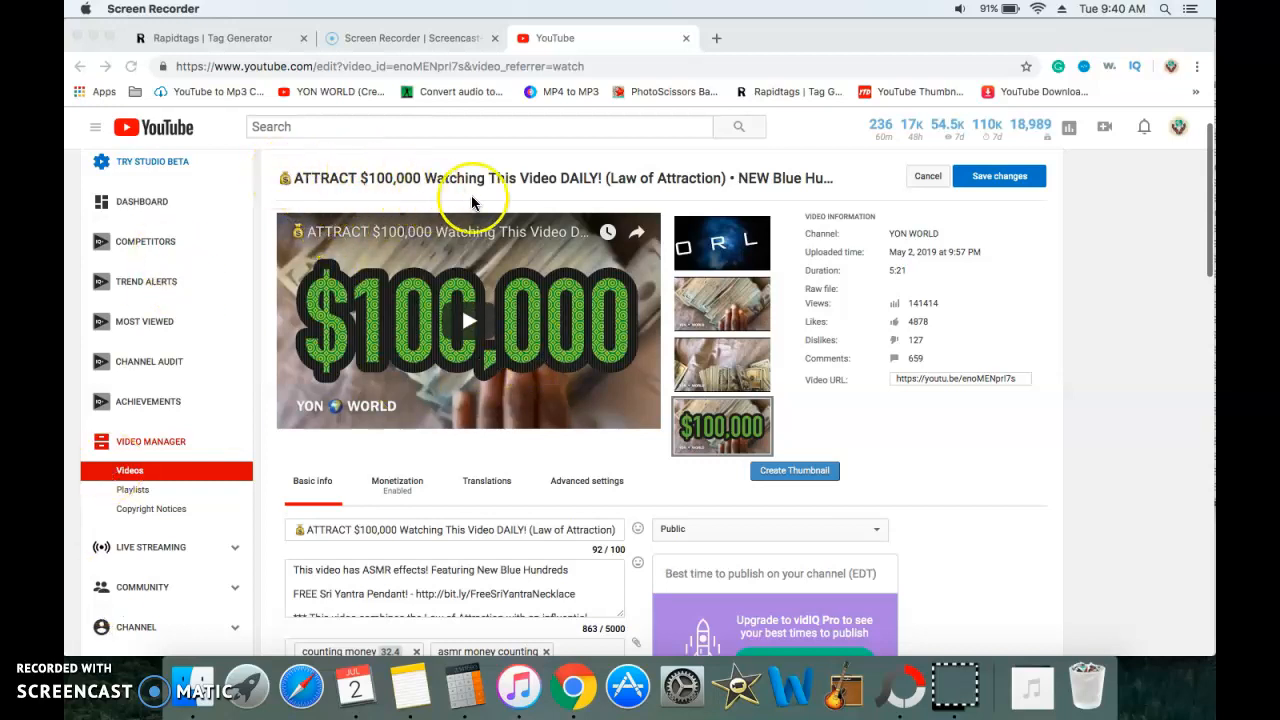
mouse_move(964, 478)
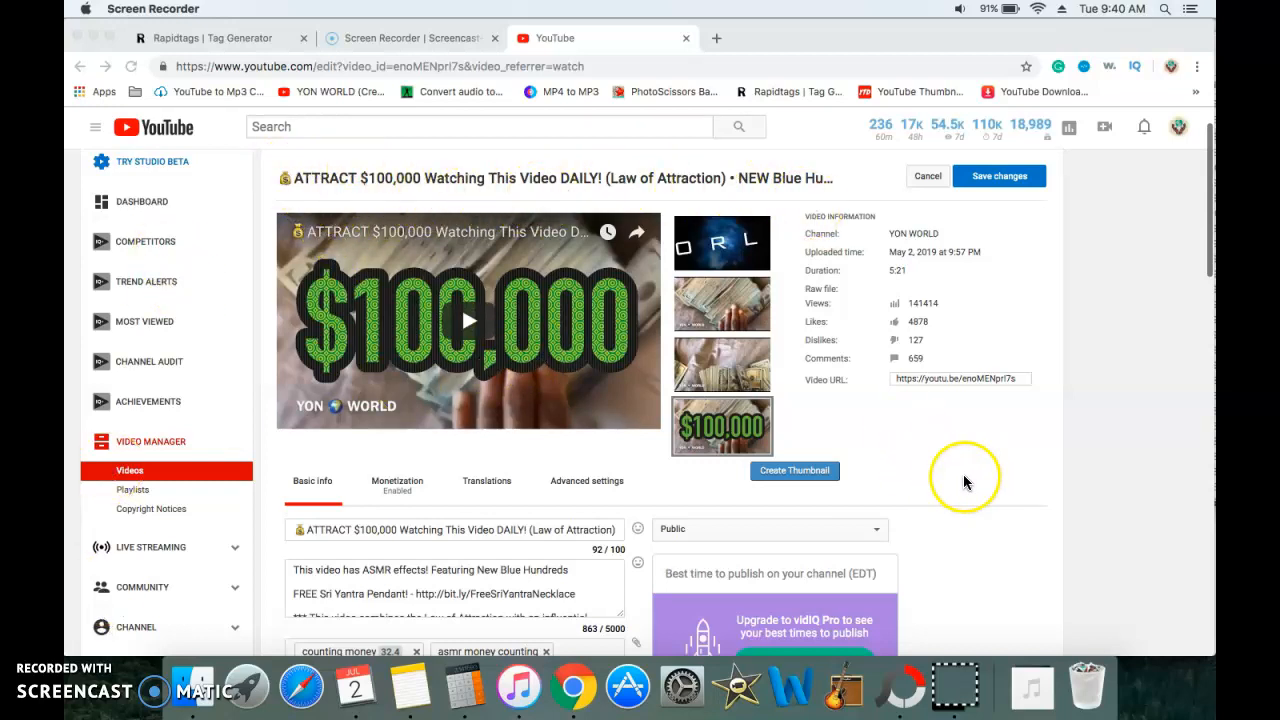
mouse_move(724, 544)
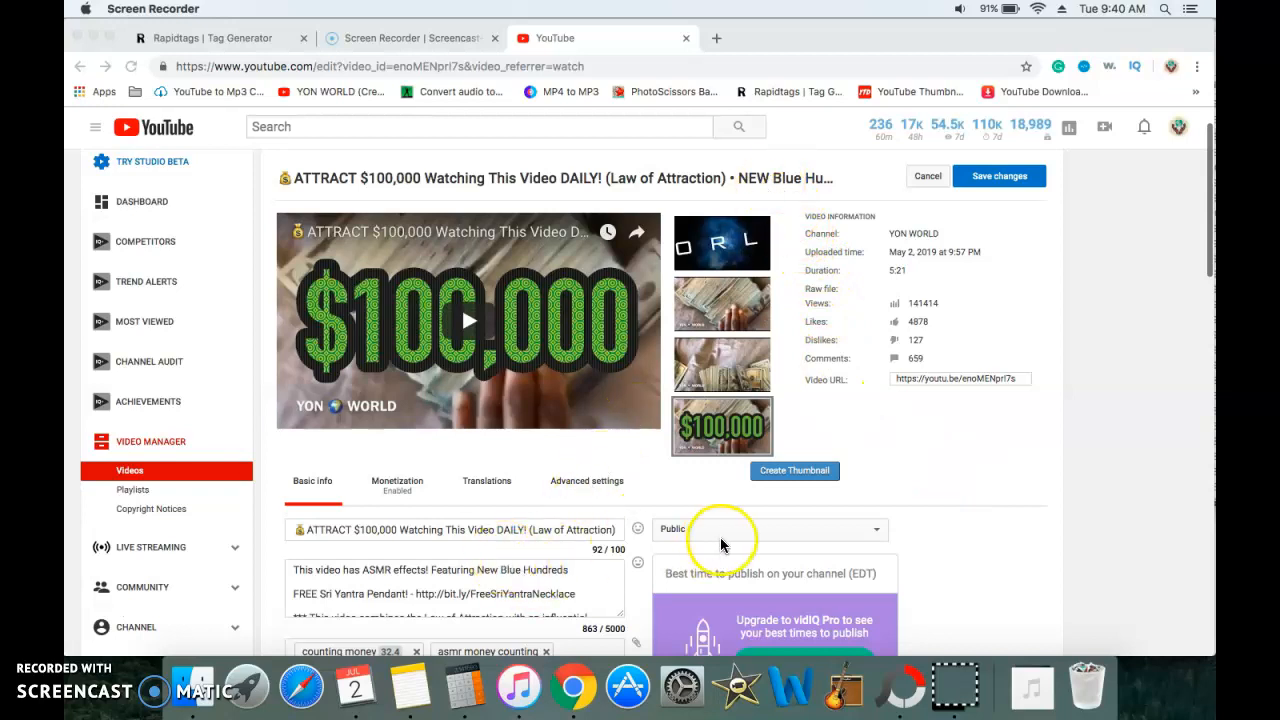
mouse_move(1030, 410)
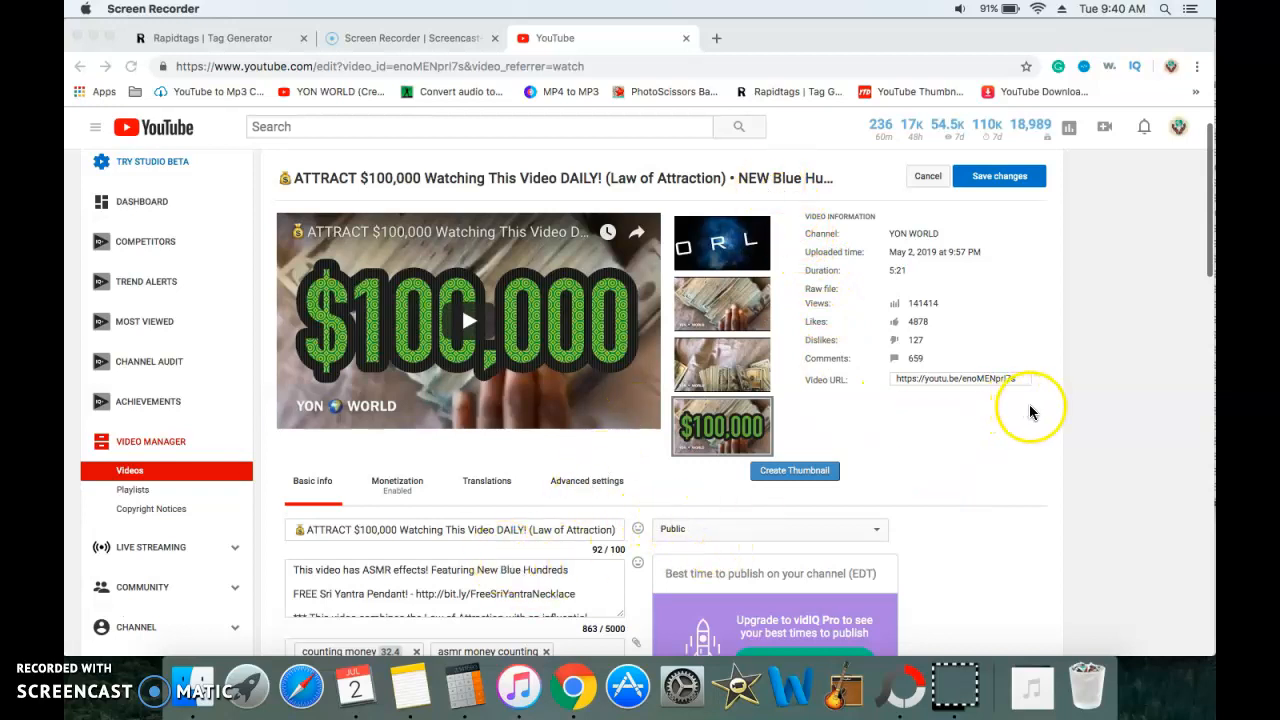
mouse_move(970, 360)
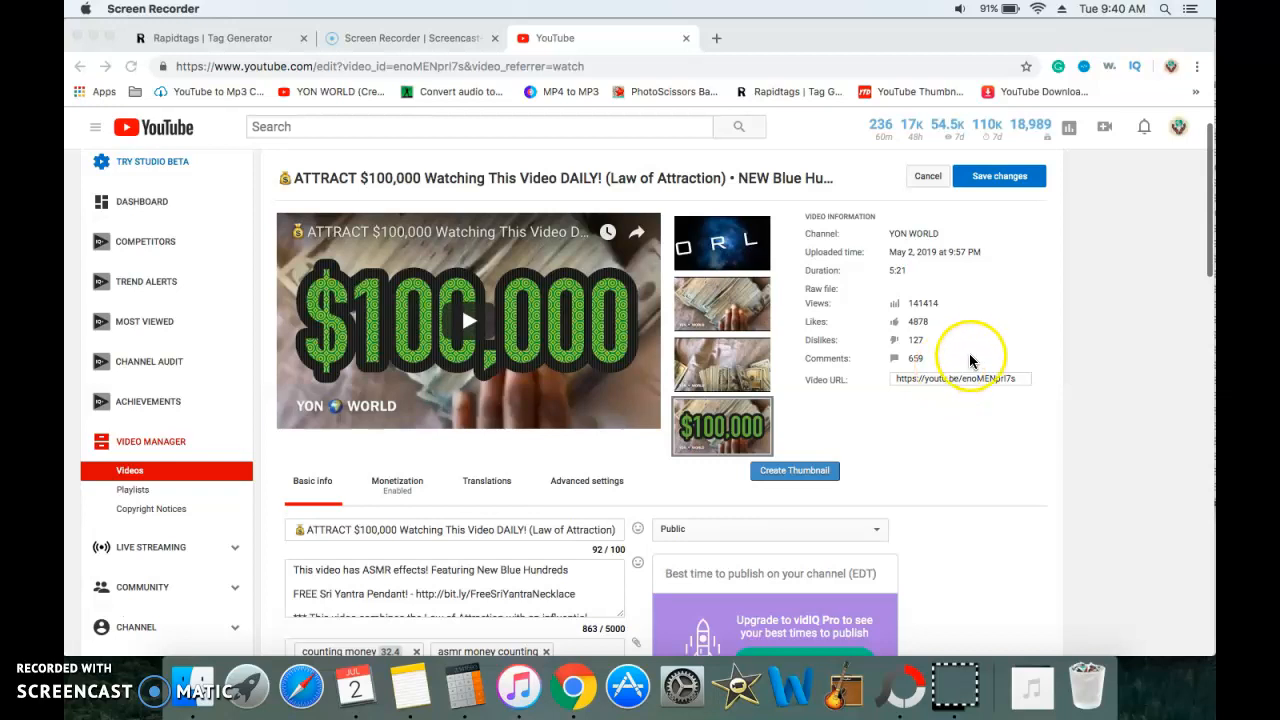
mouse_move(504, 528)
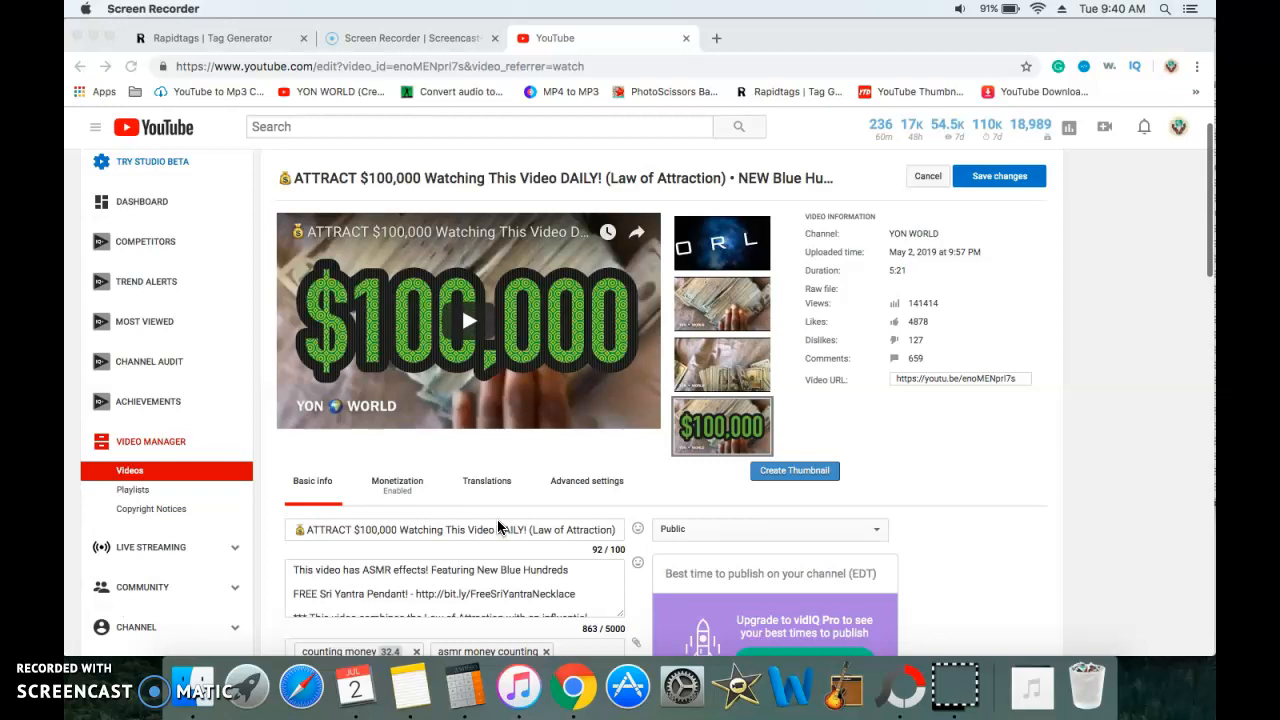
mouse_move(490, 528)
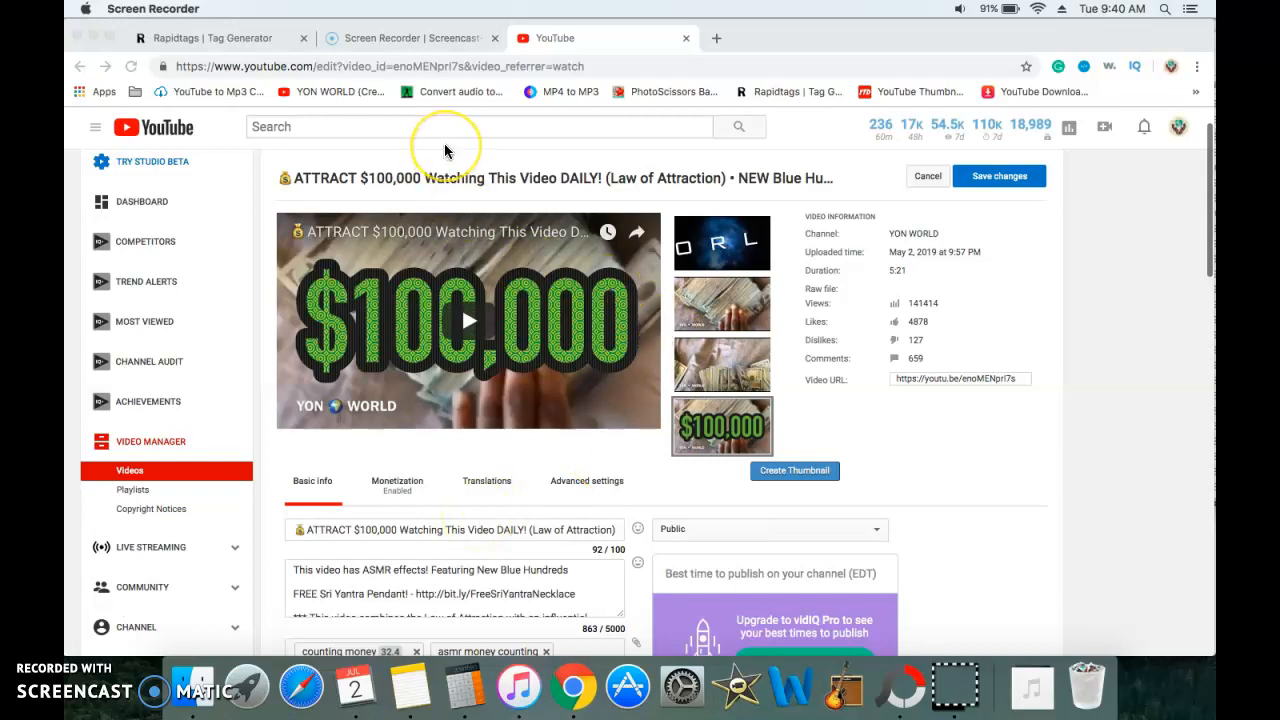
Step: Review the $100,000 video's edit page before moving to a new browser tab
scroll(down, 3)
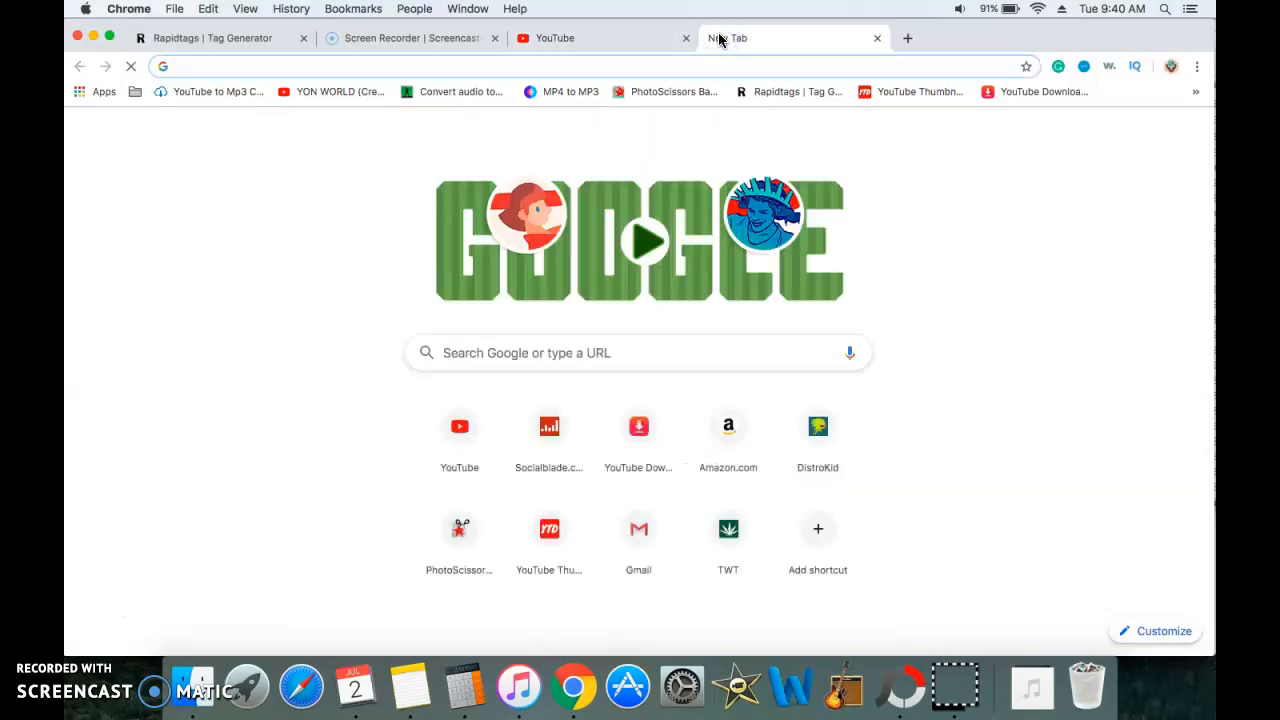
Step: Load youtube.com in the new tab and start a YouTube search
text(youut)
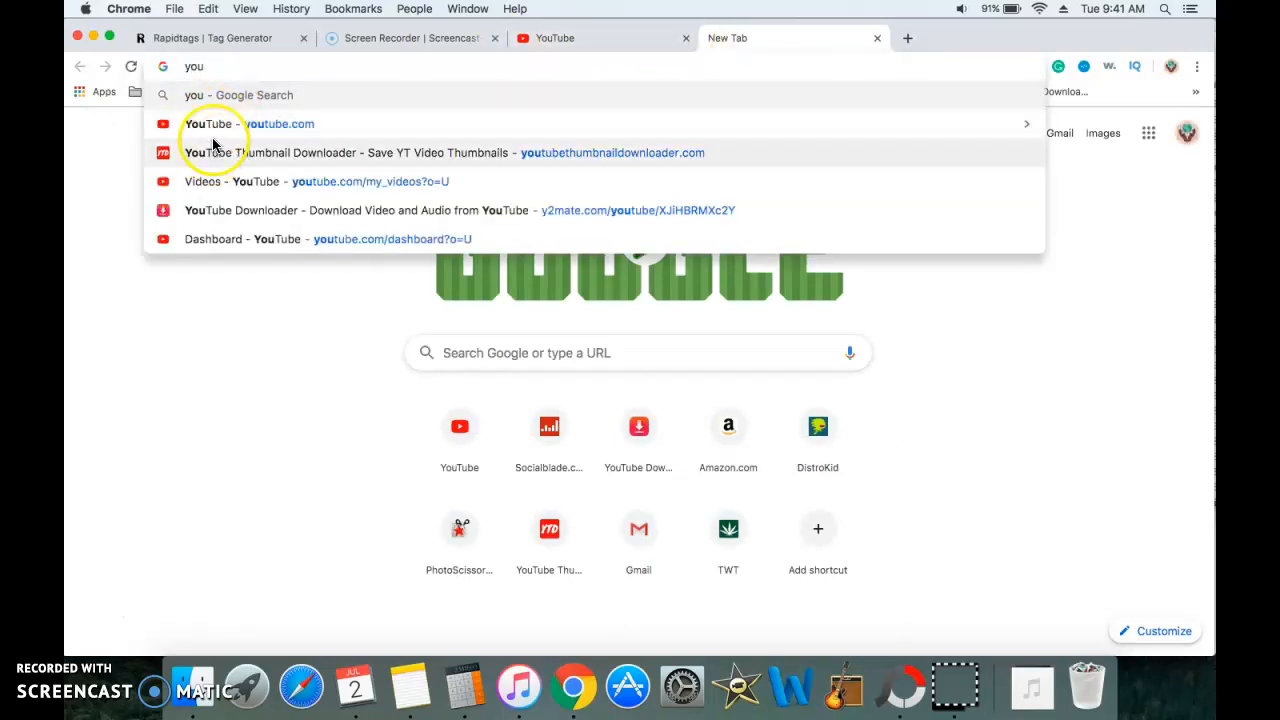
click(248, 124)
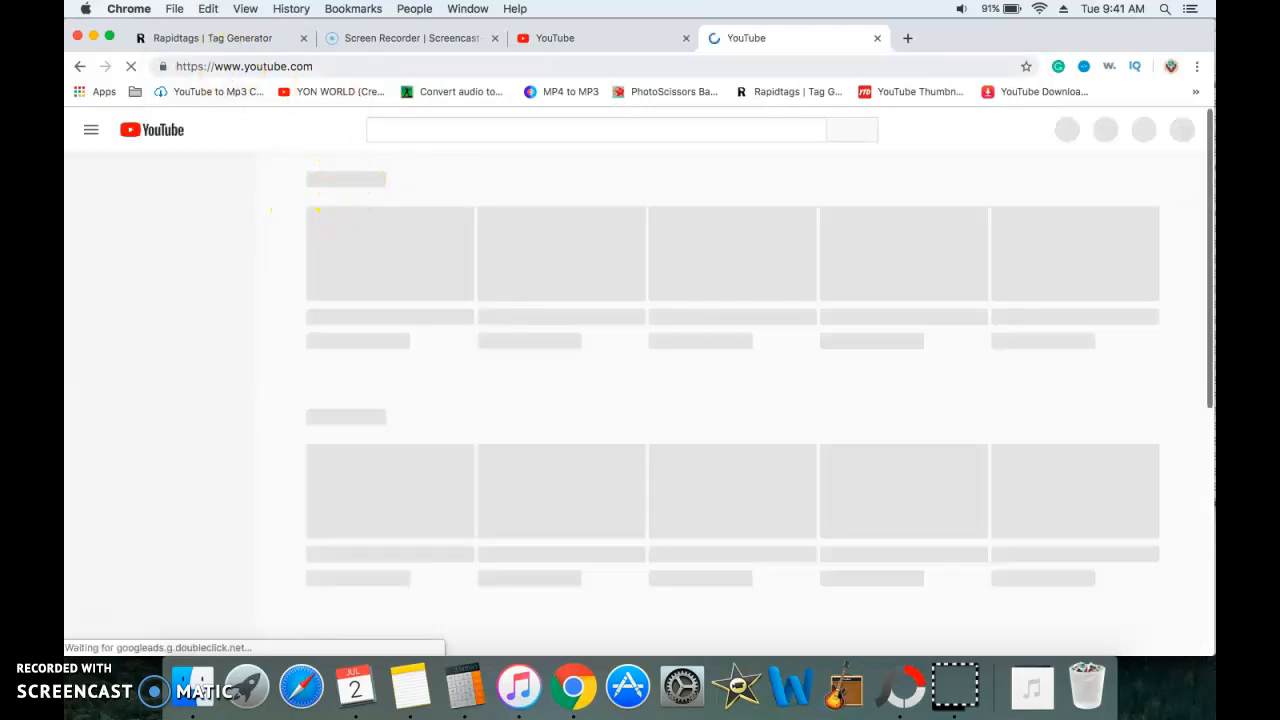
click(600, 38)
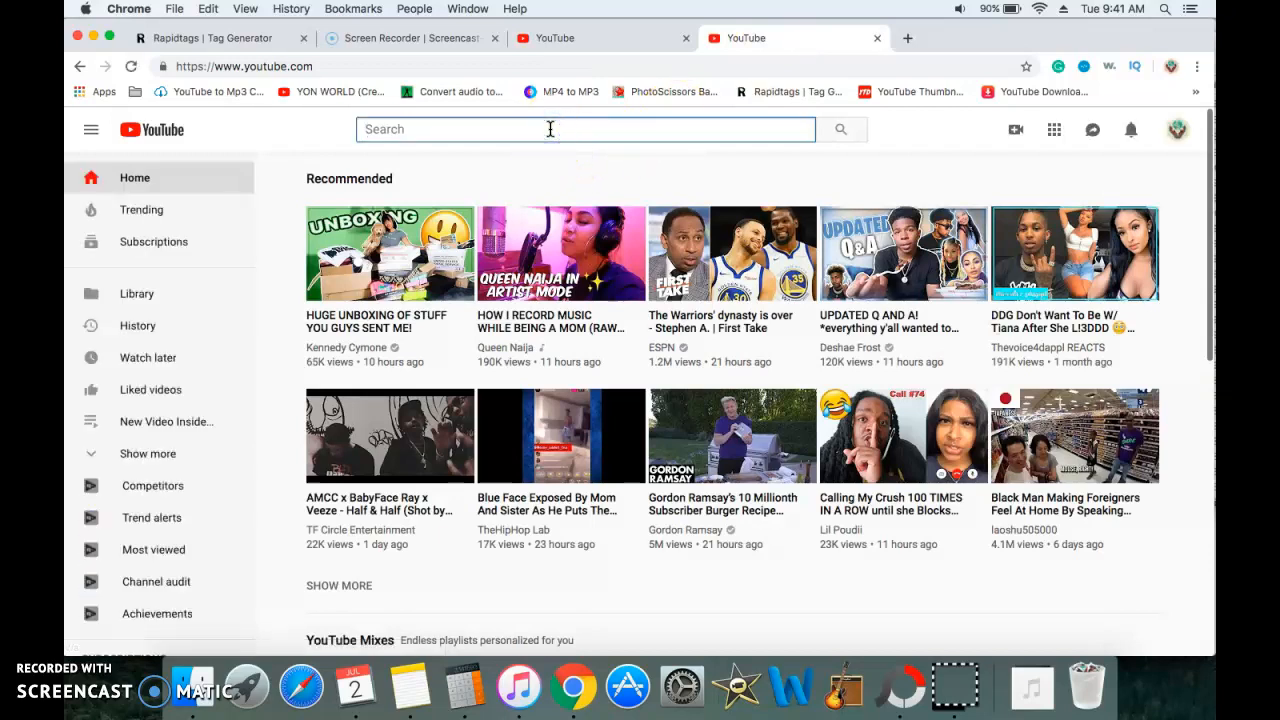
Step: Search YouTube for 'attract 100 000' using the suggested query
text(attract 100)
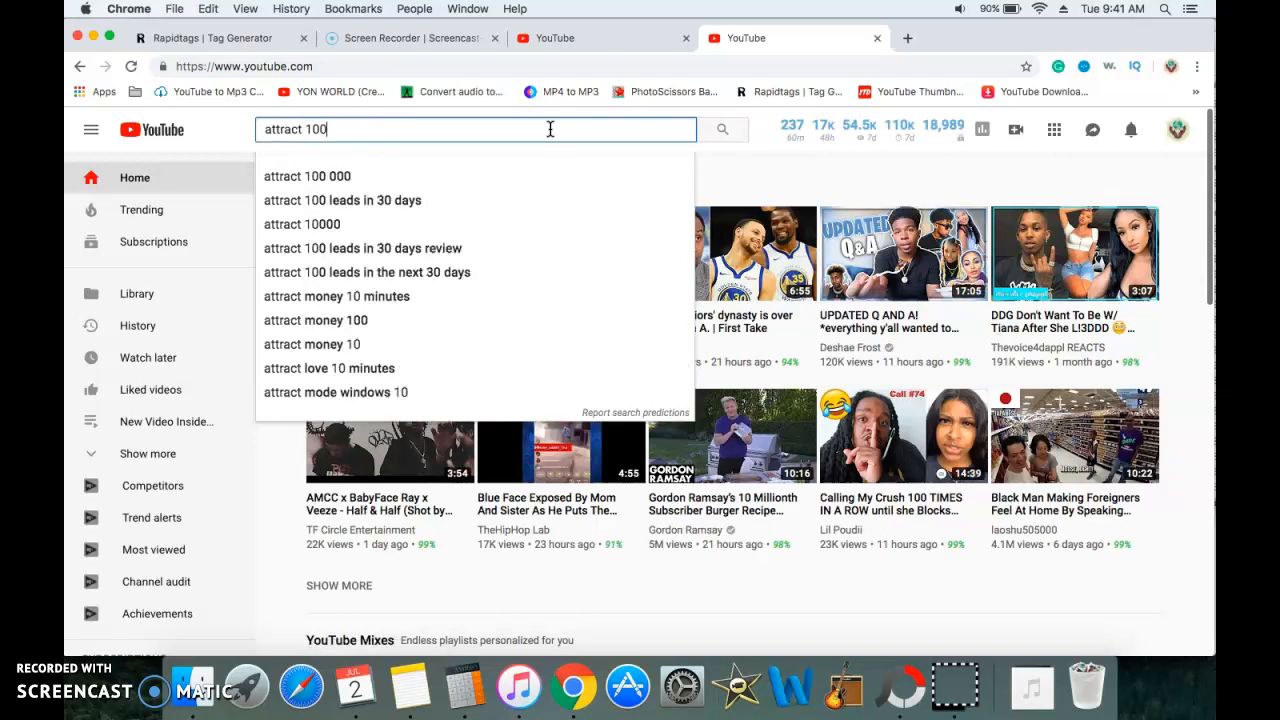
click(308, 176)
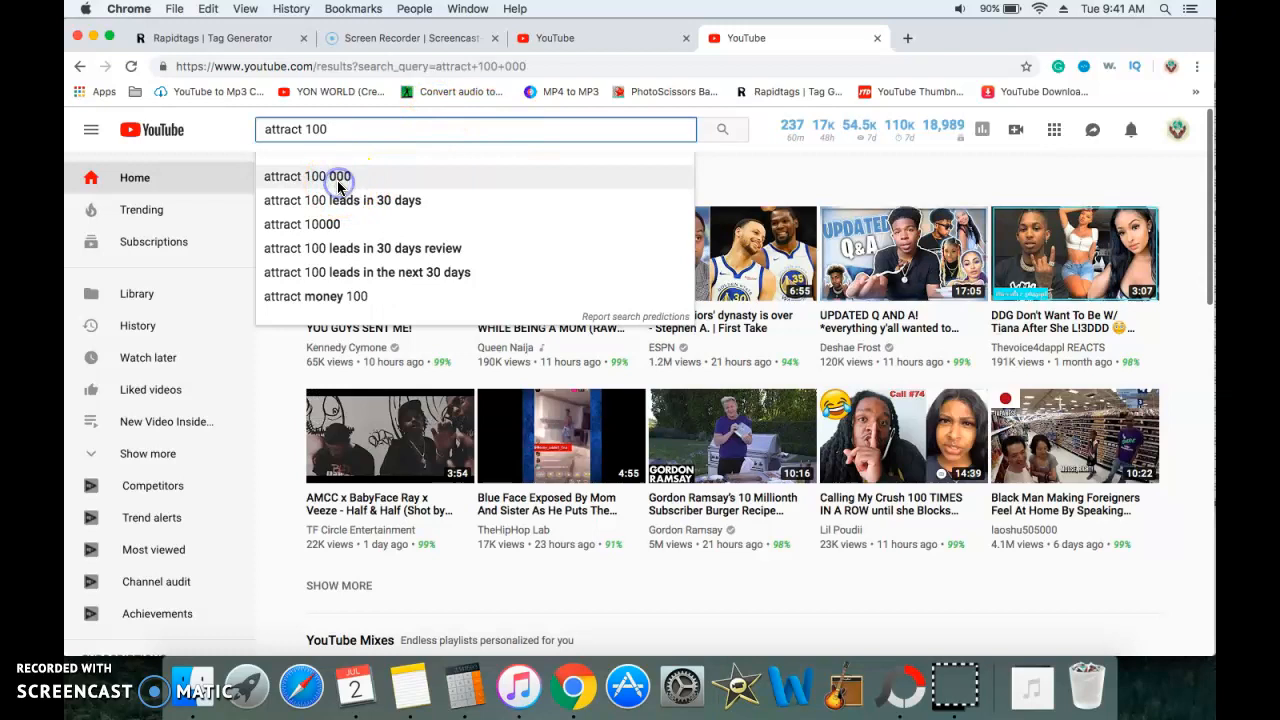
click(308, 176)
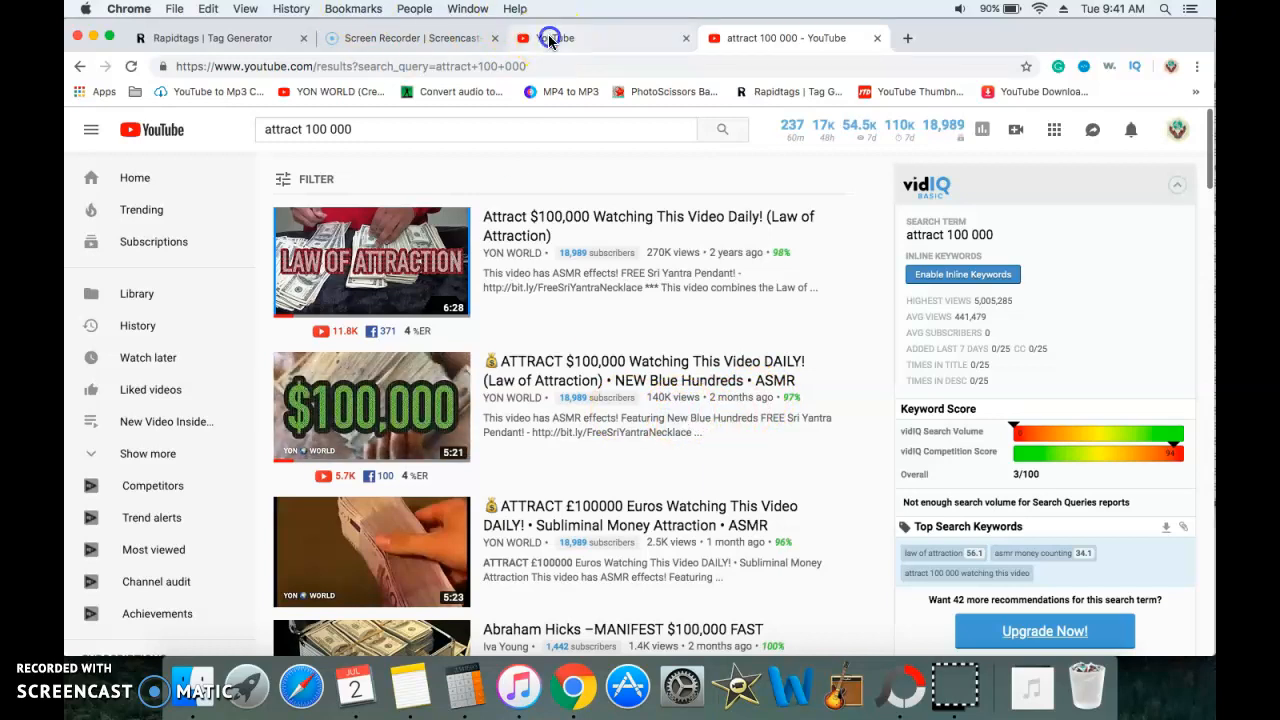
Step: Return to the video's edit page and bring the Tags field (499/500 characters) into view
click(548, 38)
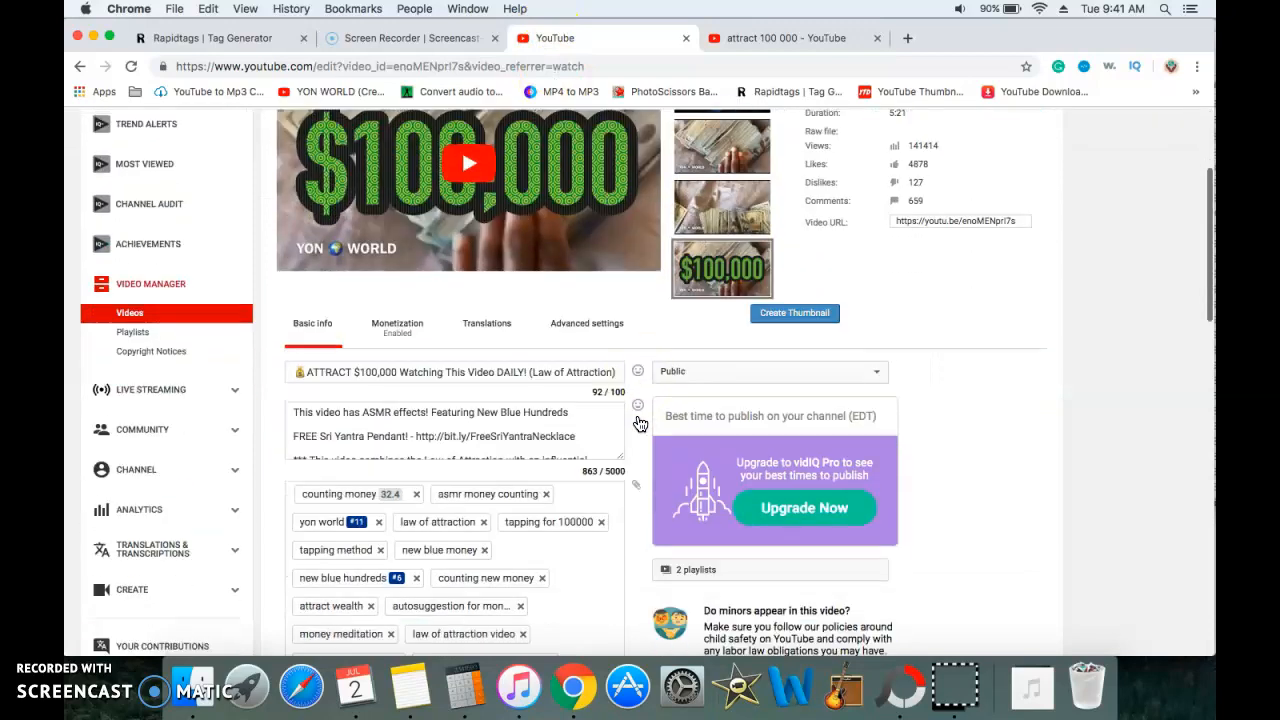
scroll(down, 3)
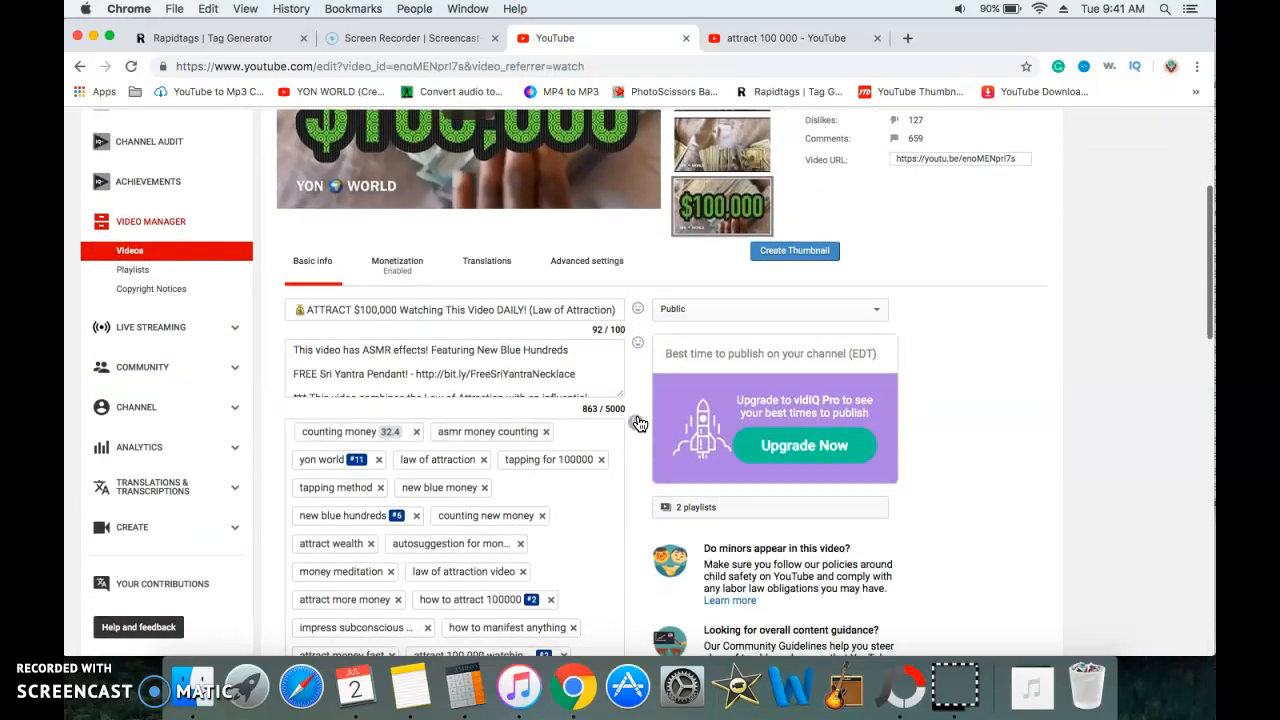
scroll(down, 3)
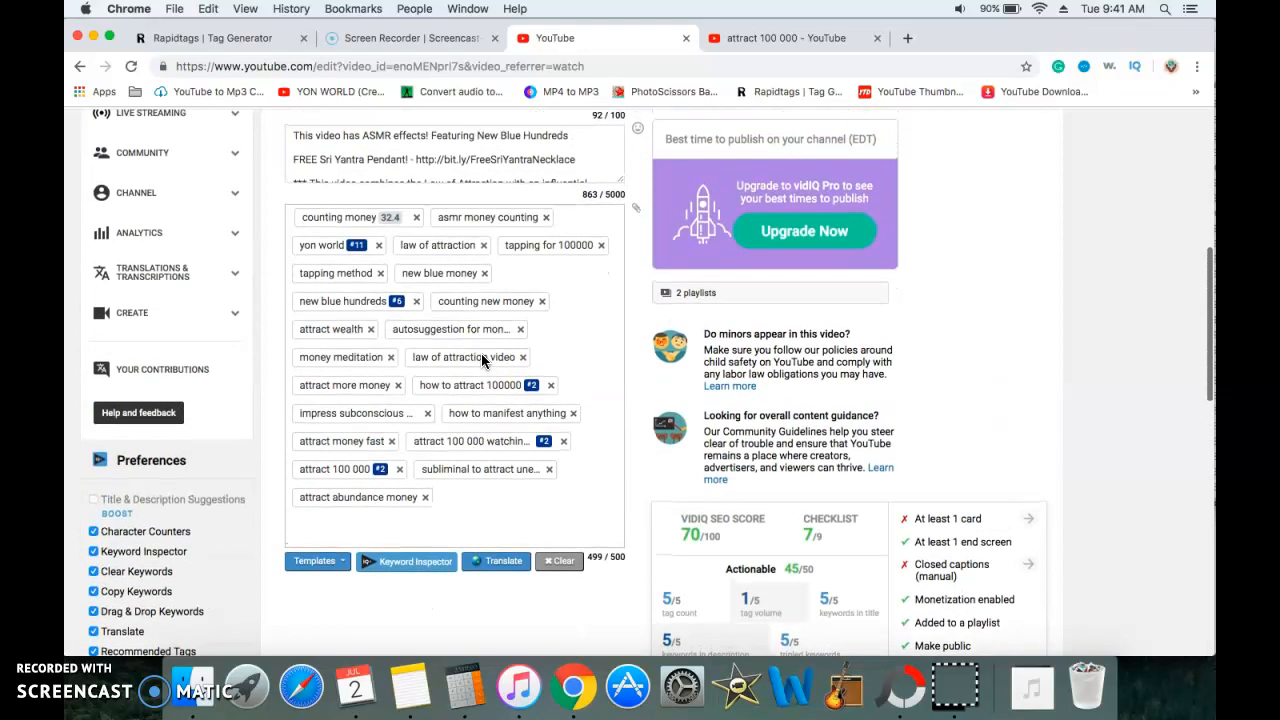
mouse_move(468, 356)
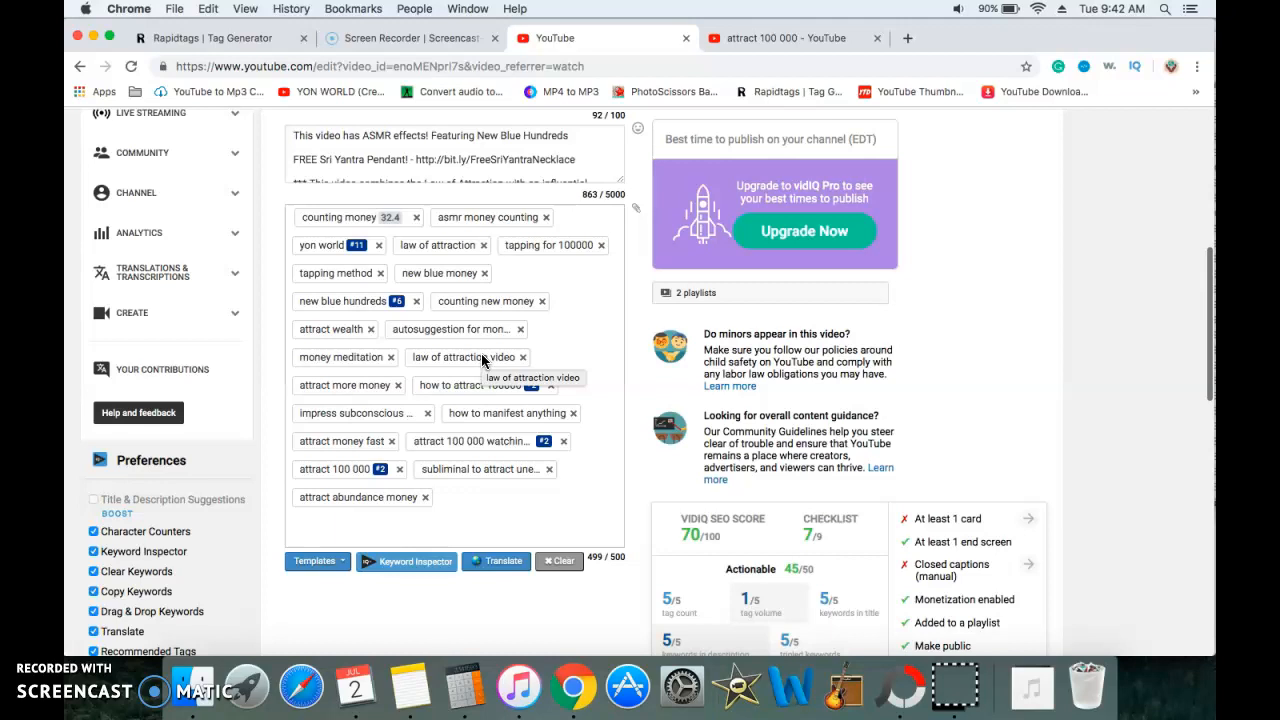
scroll(down, 3)
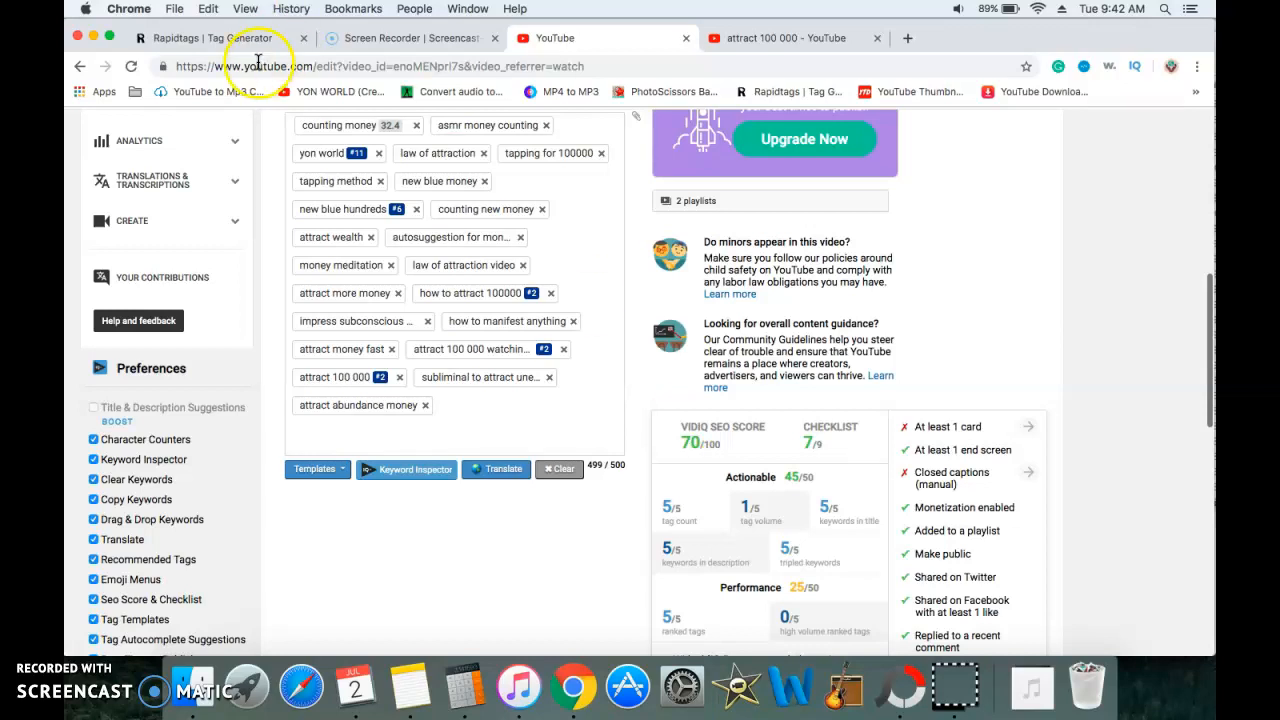
Step: Visit RapidTags' empty tag generator box, then return to the video's details page
click(216, 38)
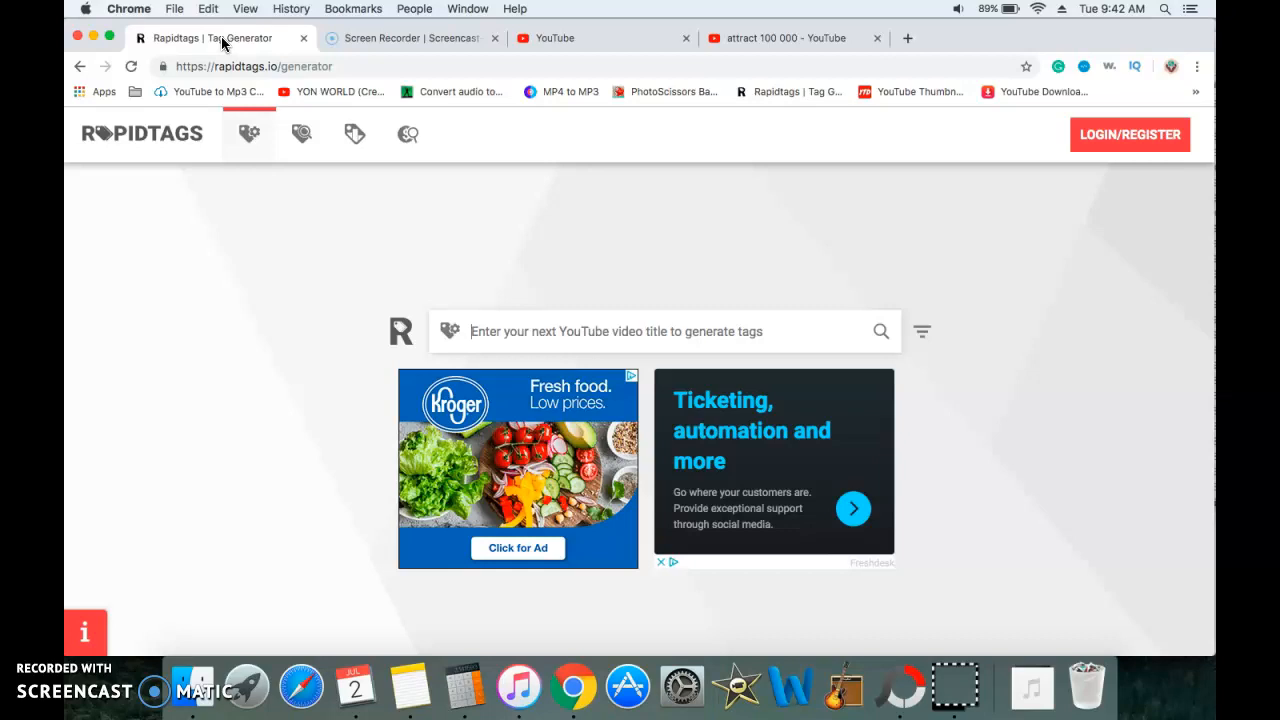
click(470, 332)
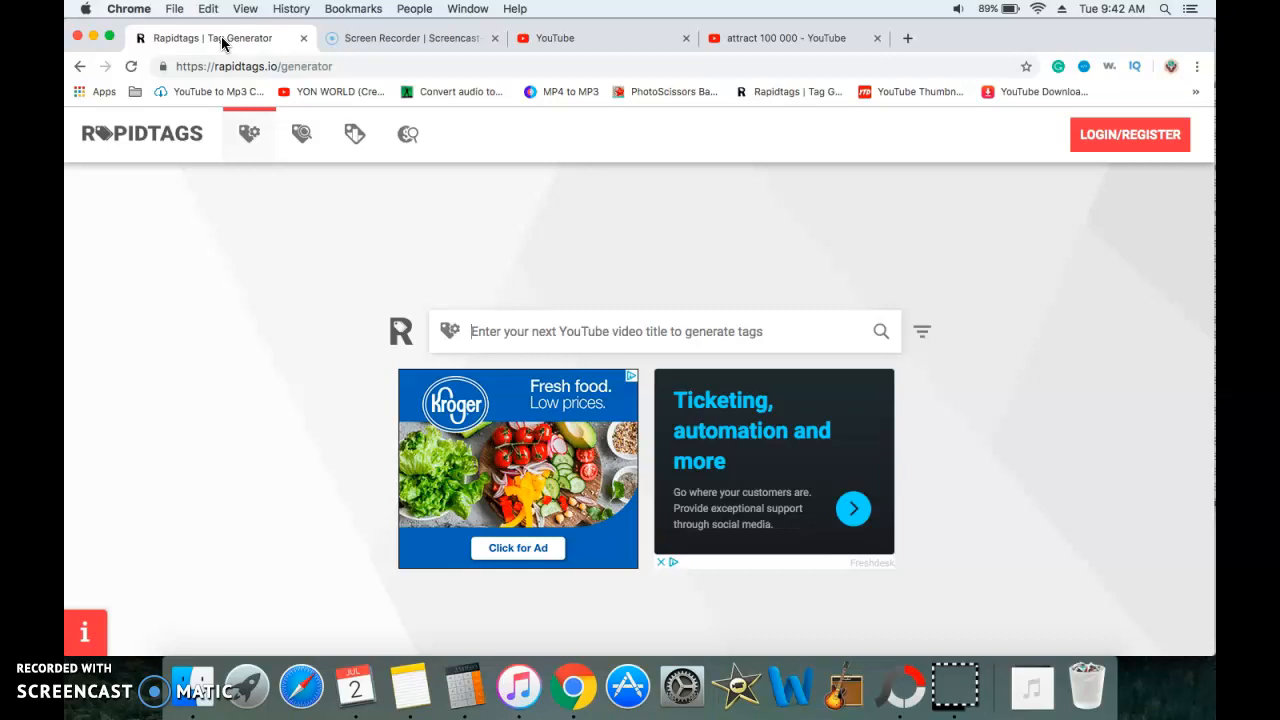
mouse_move(236, 16)
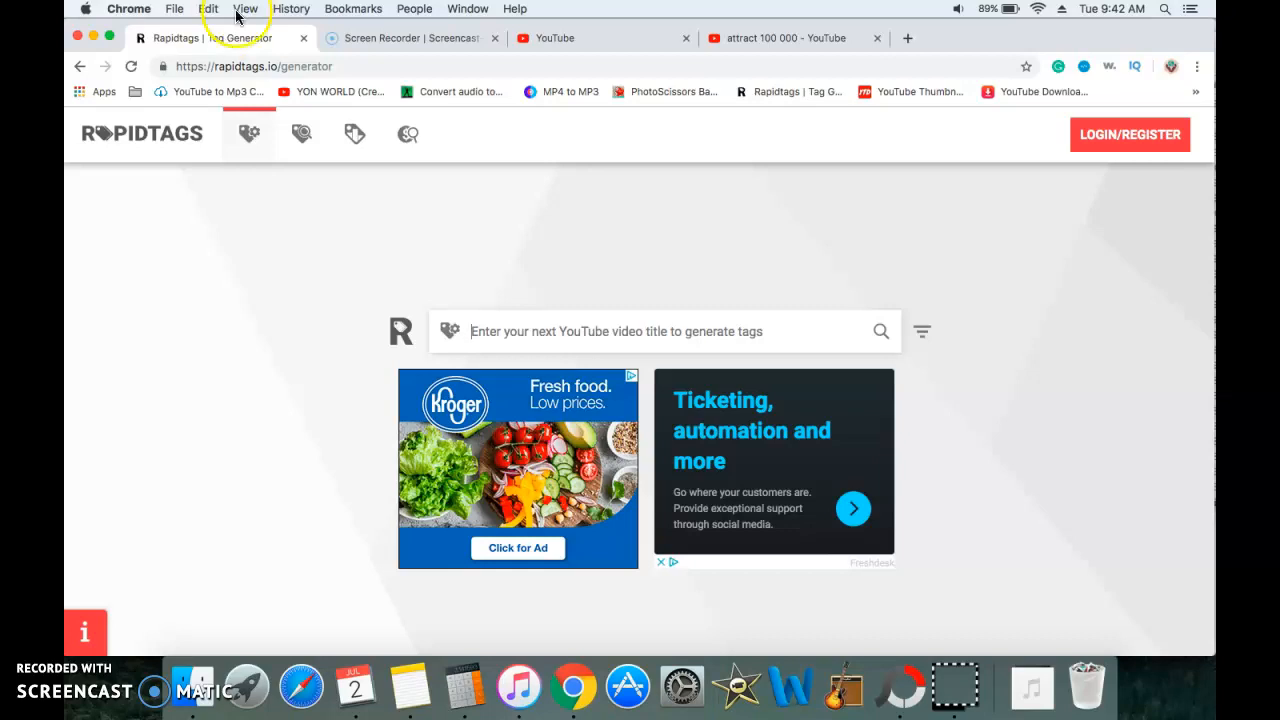
click(552, 38)
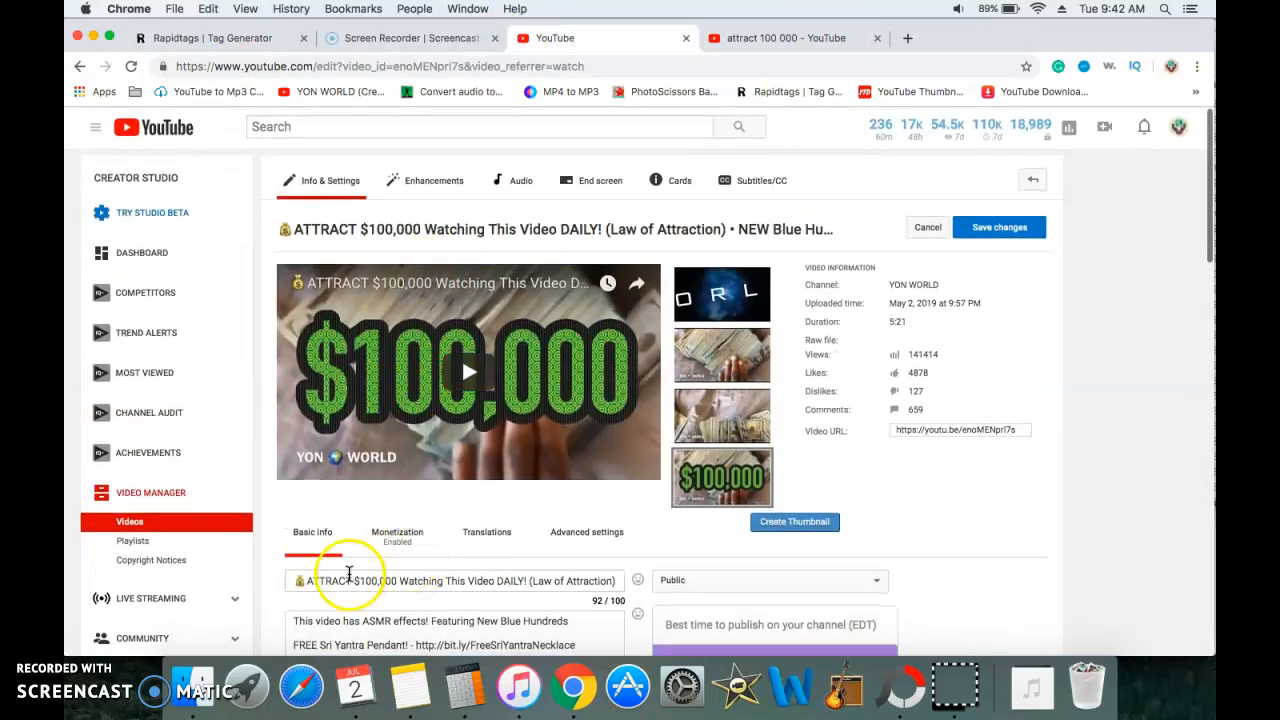
Step: Select and copy the video's full title for pasting into RapidTags
triple_click(456, 580)
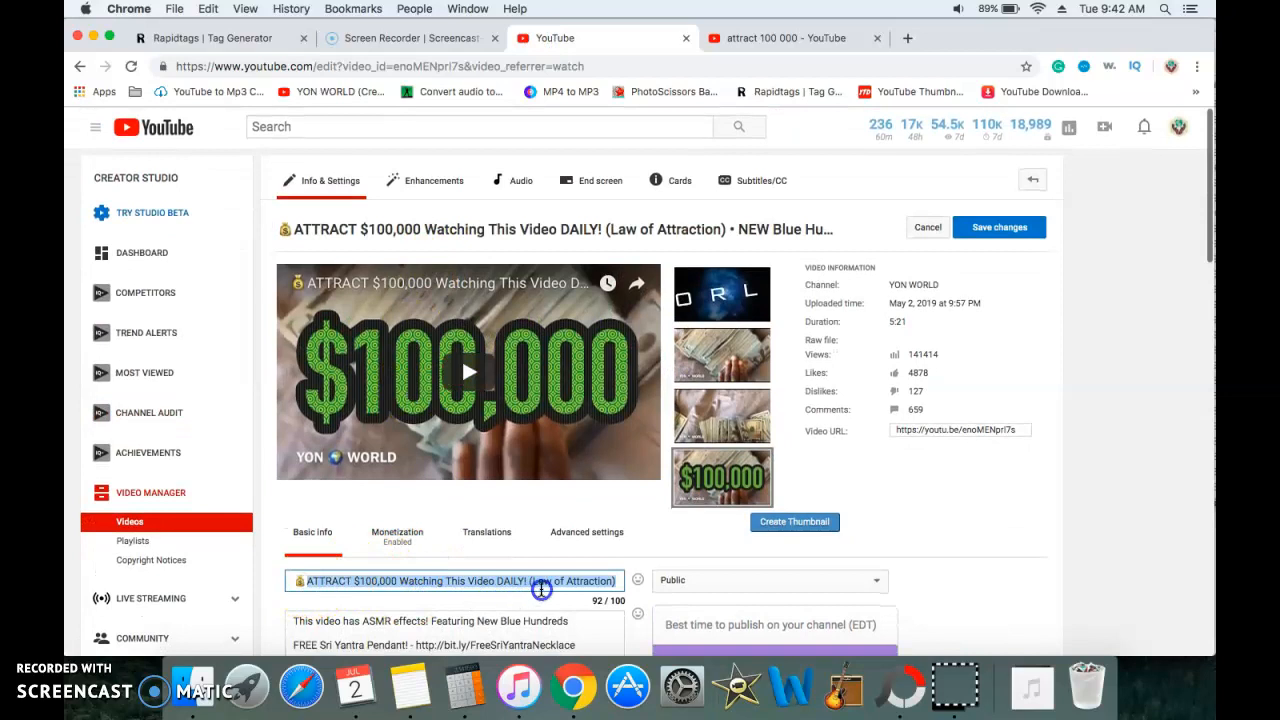
click(620, 580)
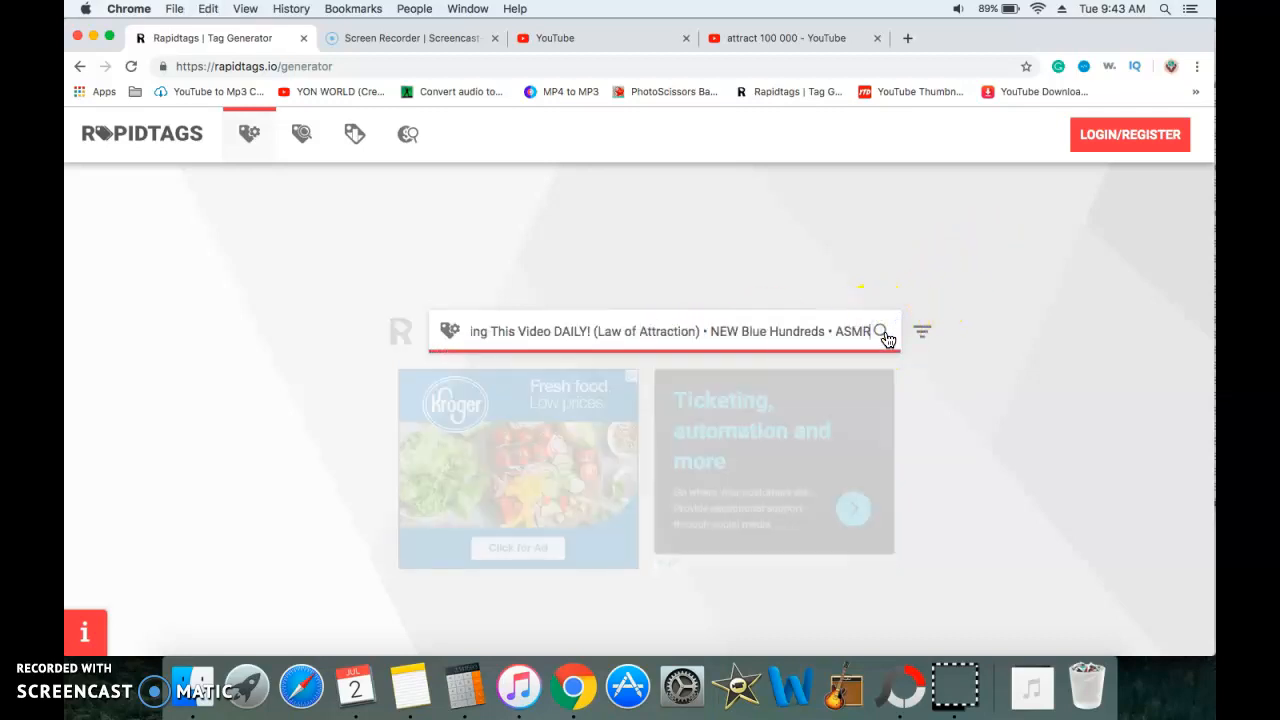
Step: Generate RapidTags suggestions for the pasted title, then return to the video's existing tags
click(880, 332)
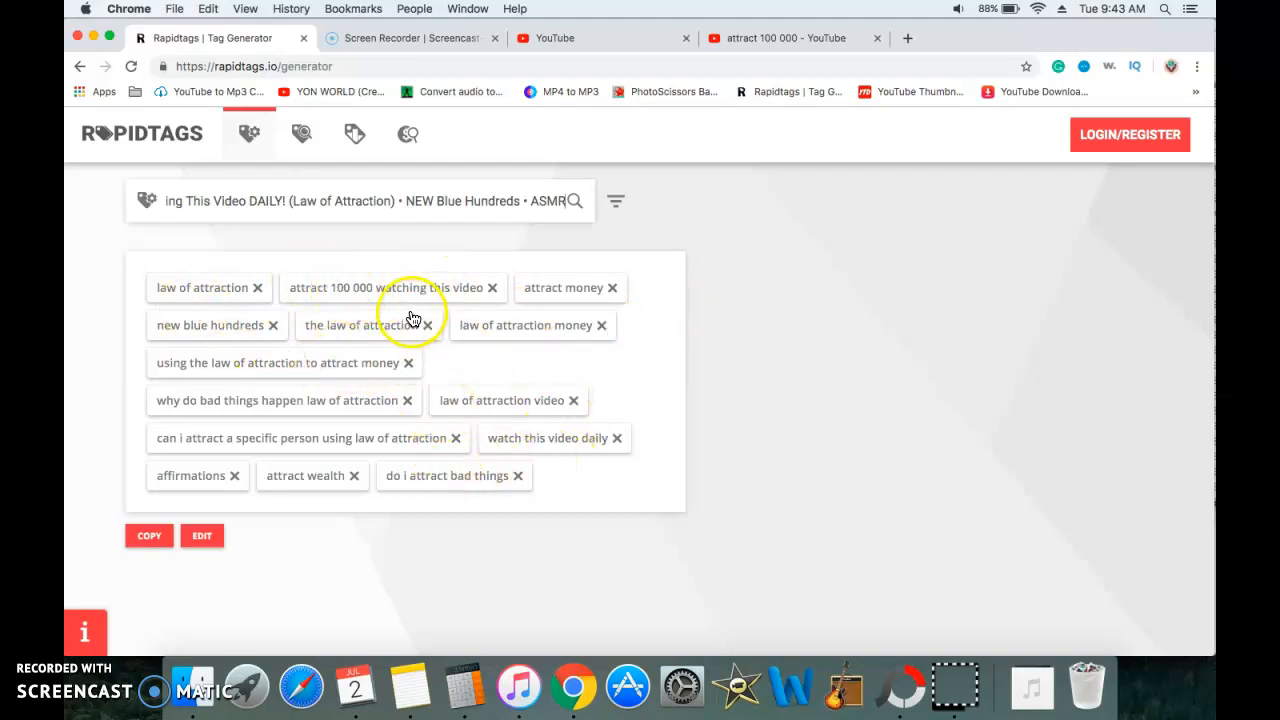
mouse_move(504, 412)
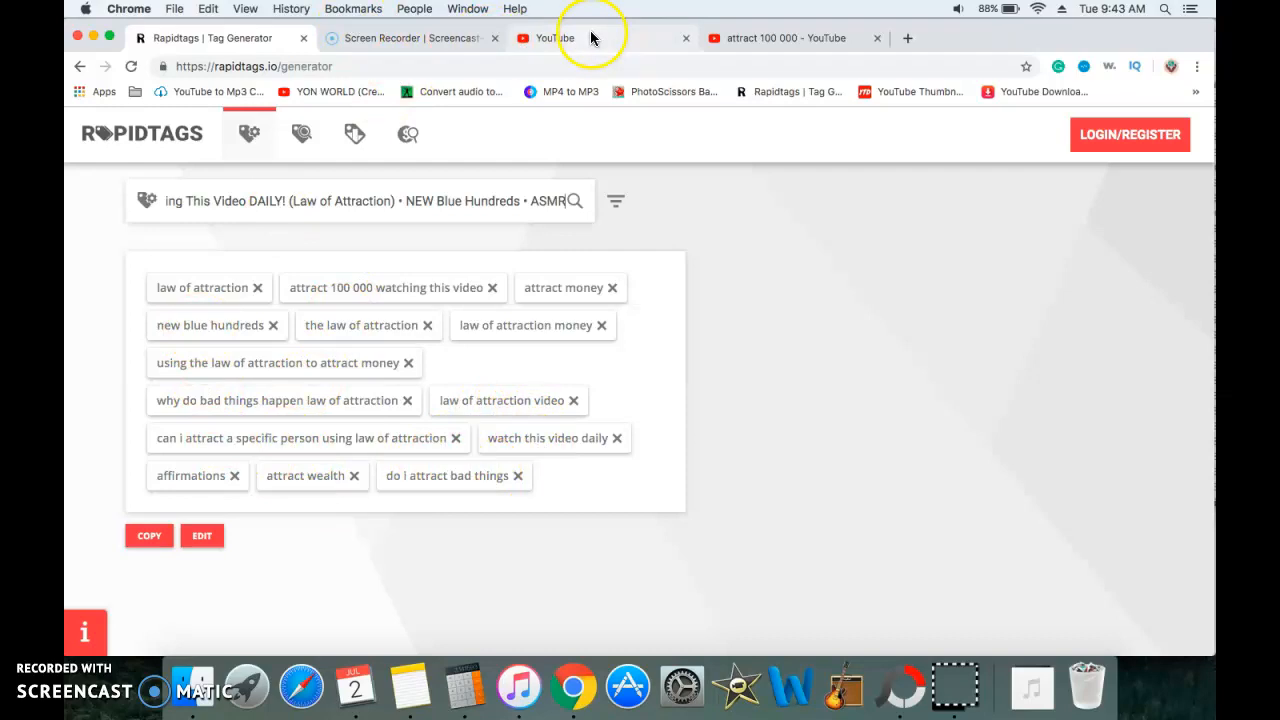
click(560, 38)
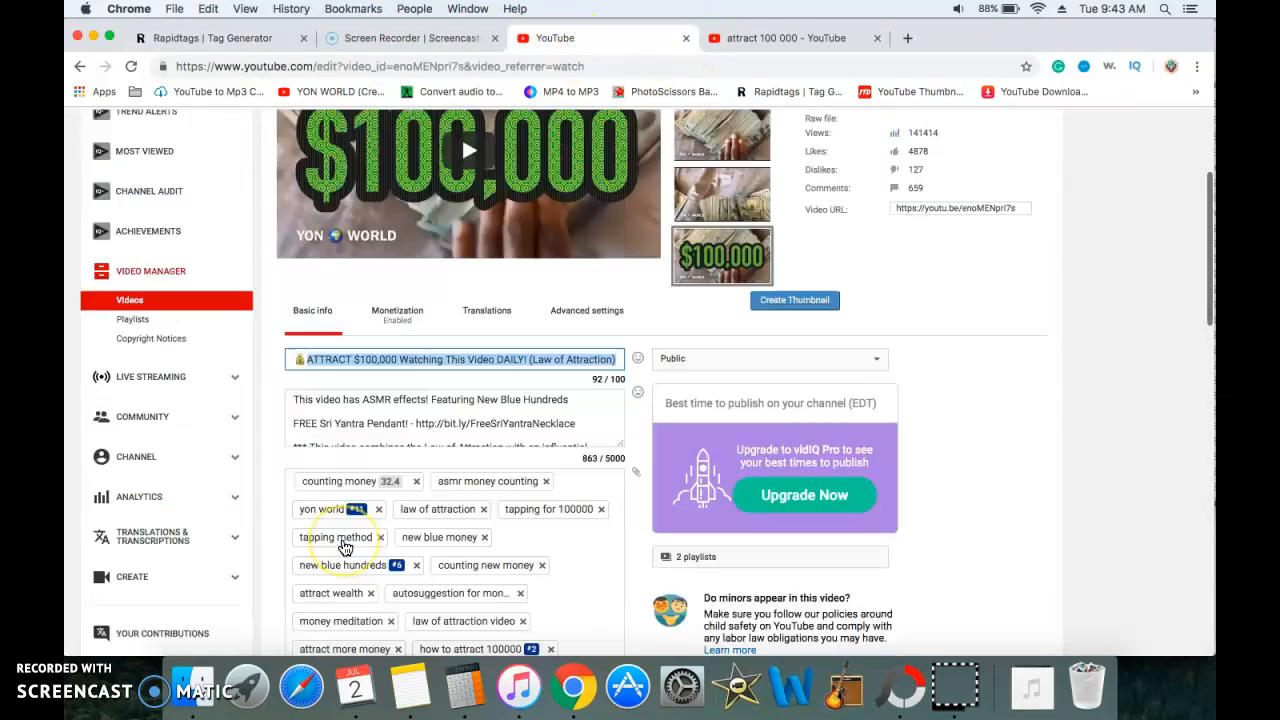
scroll(down, 3)
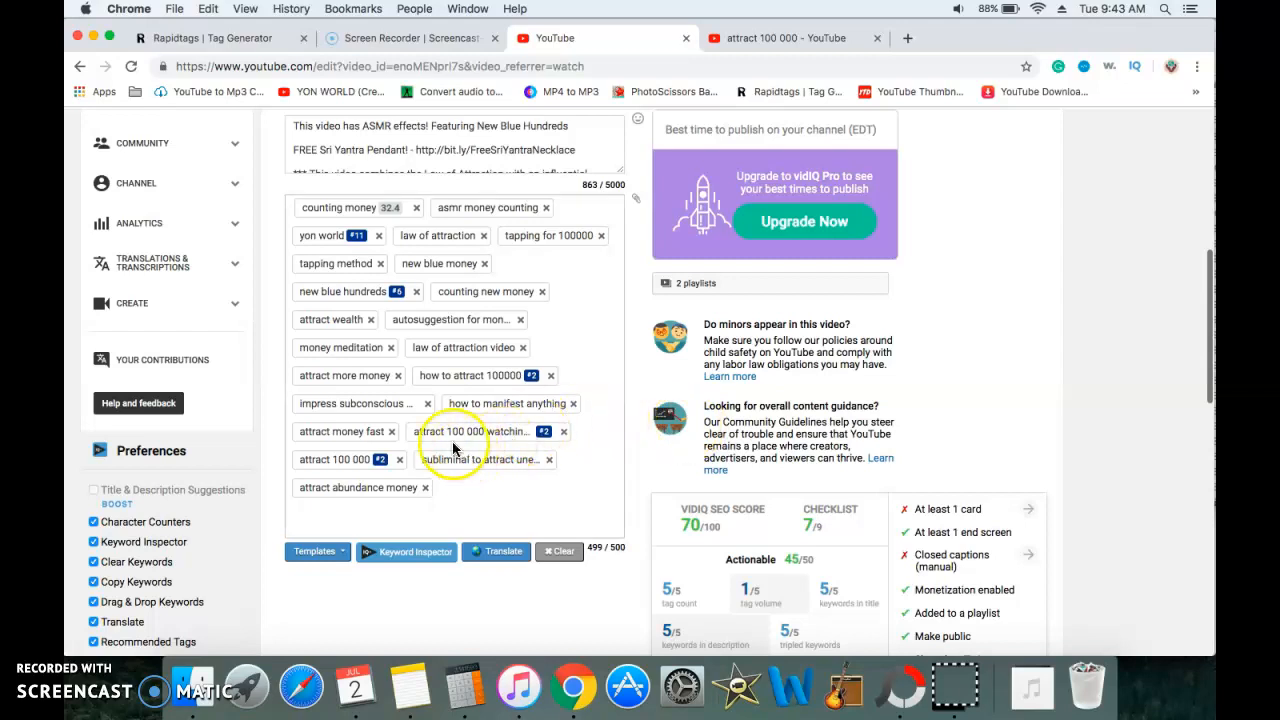
mouse_move(564, 486)
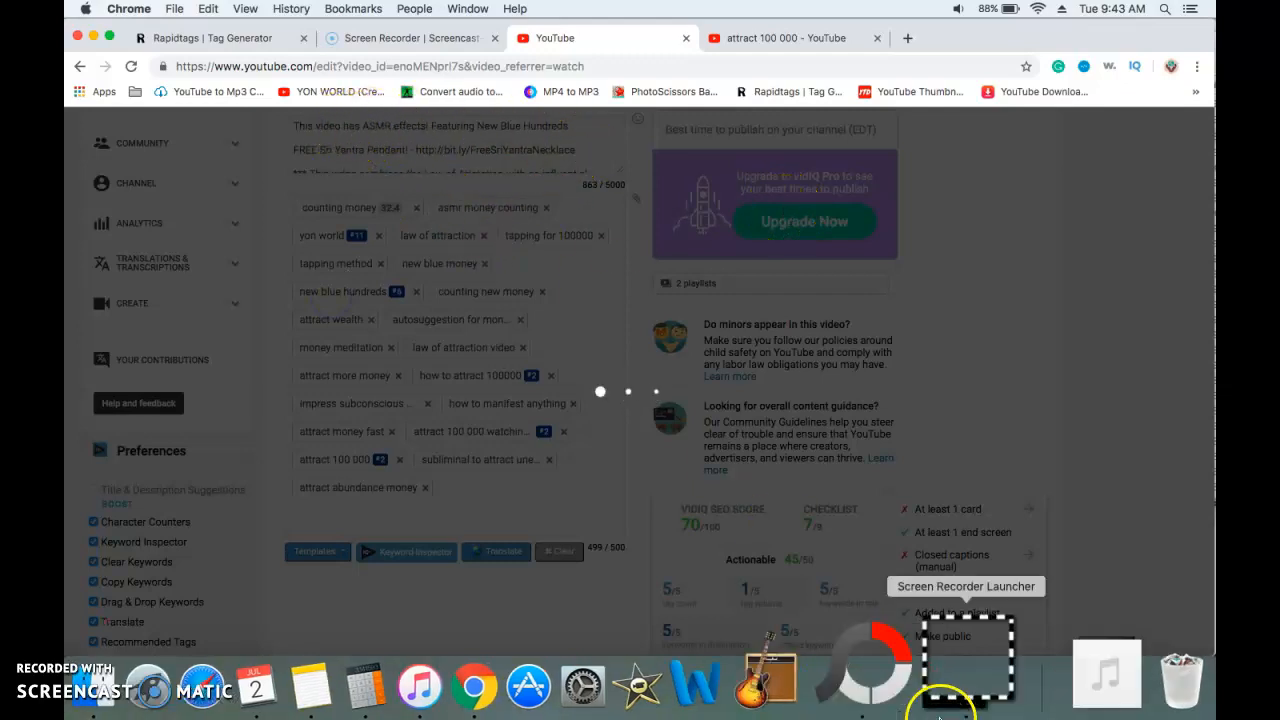
click(342, 292)
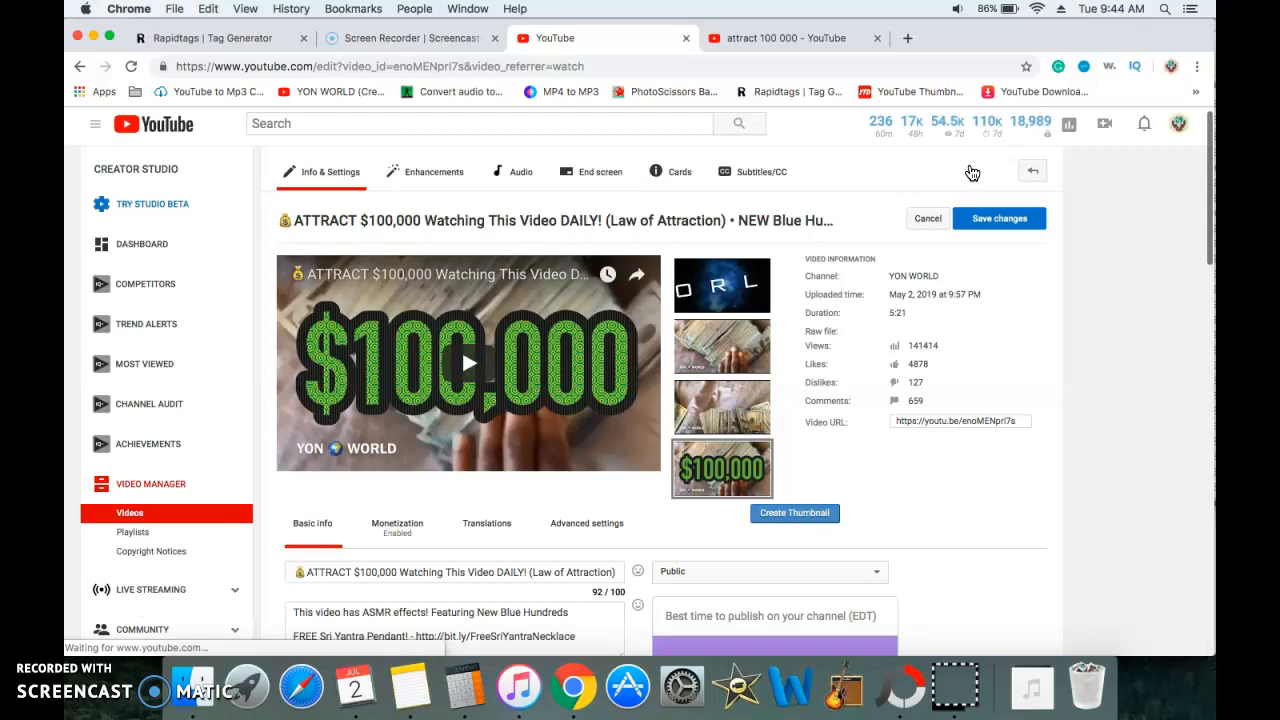
Step: Review the 'attract 100 000' search results listing the channel's $100,000 videos
scroll(down, 3)
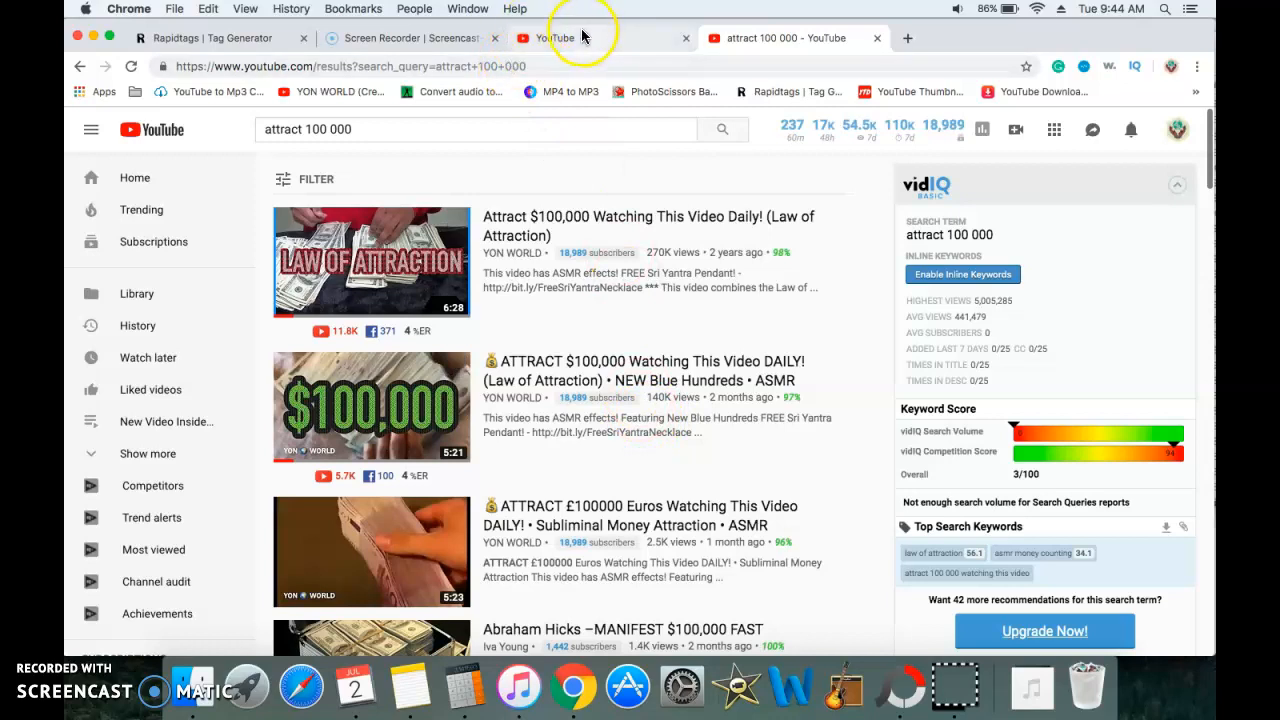
Step: Switch back to the RapidTags tab showing the generated tags for the title
click(216, 36)
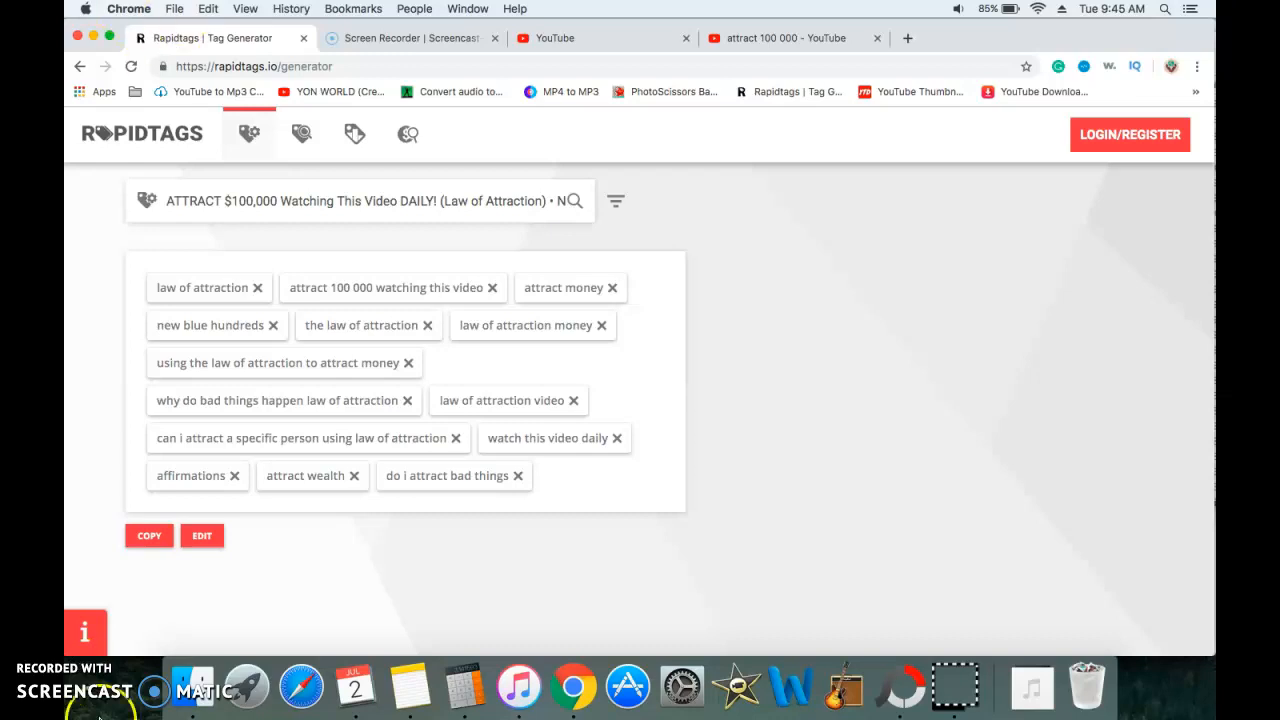
mouse_move(92, 540)
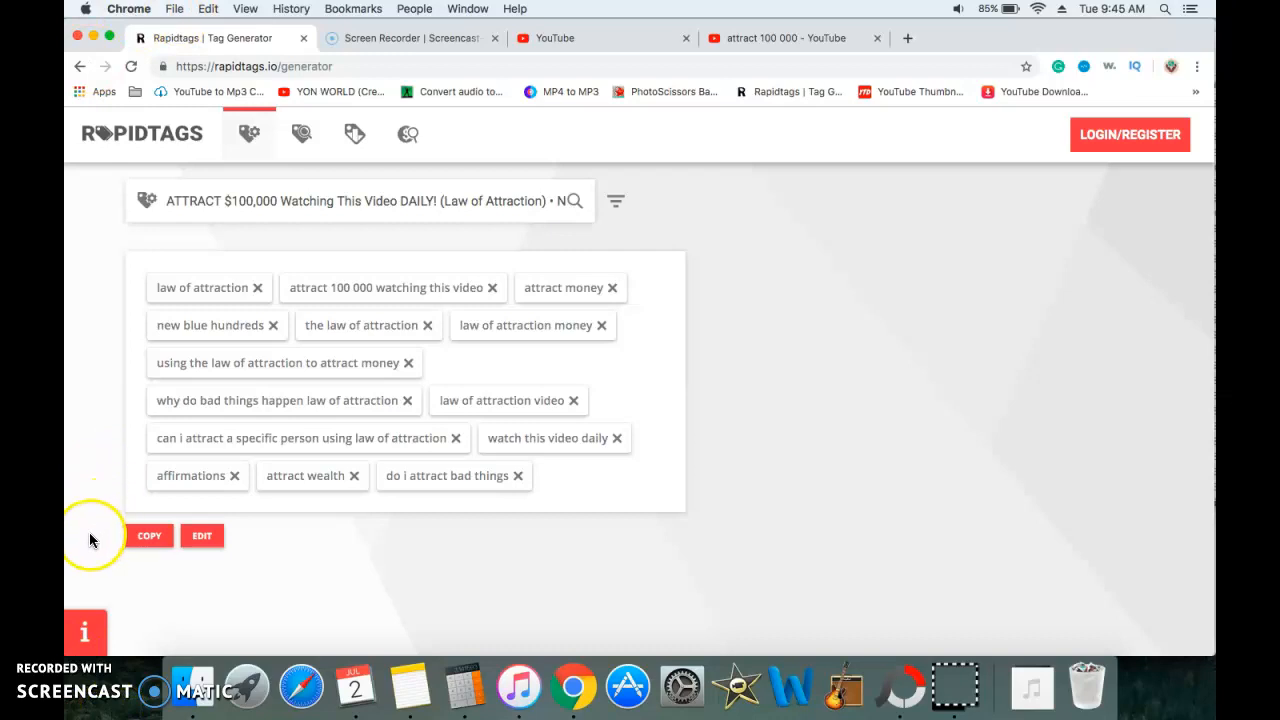
mouse_move(92, 624)
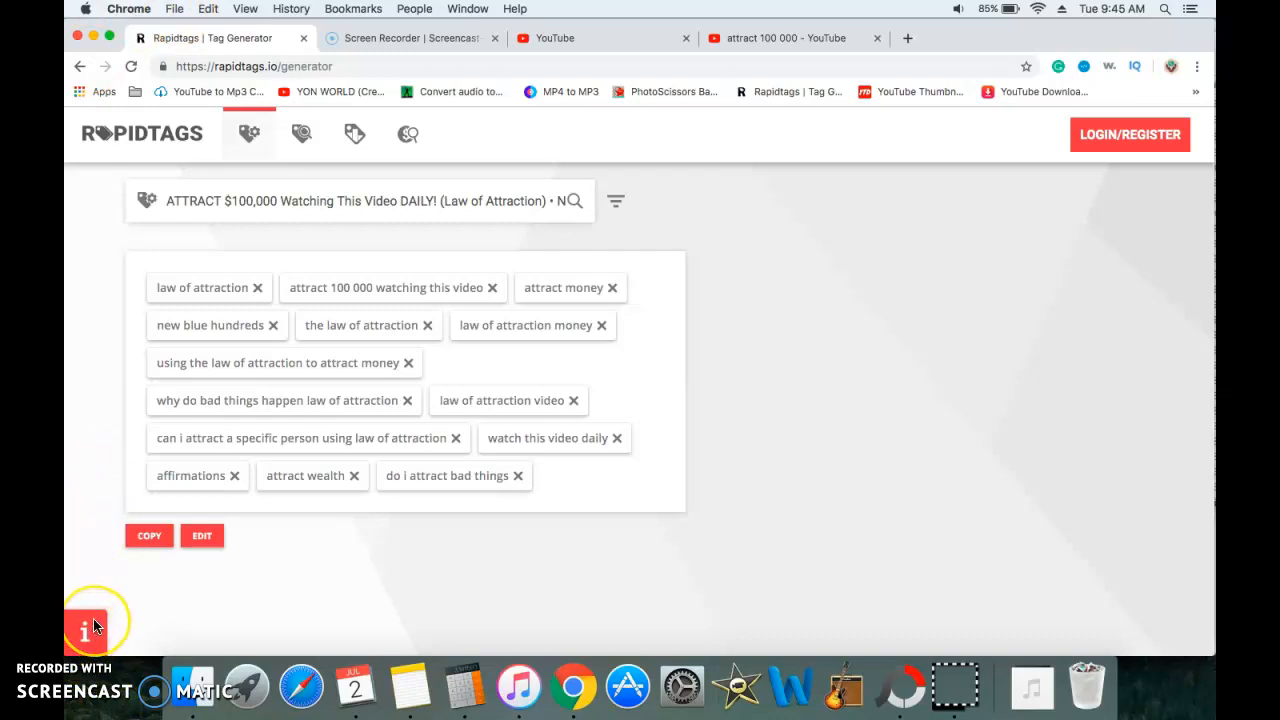